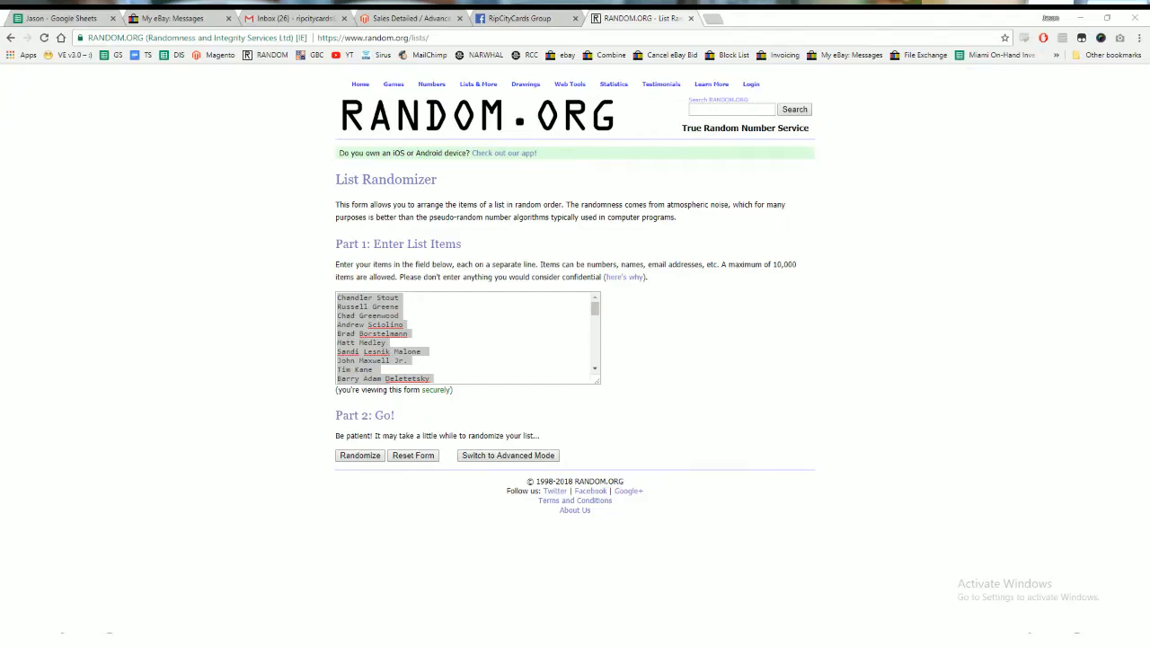
Randomize the 48 entered names, then re-randomize the shuffled list five more times
click(511, 341)
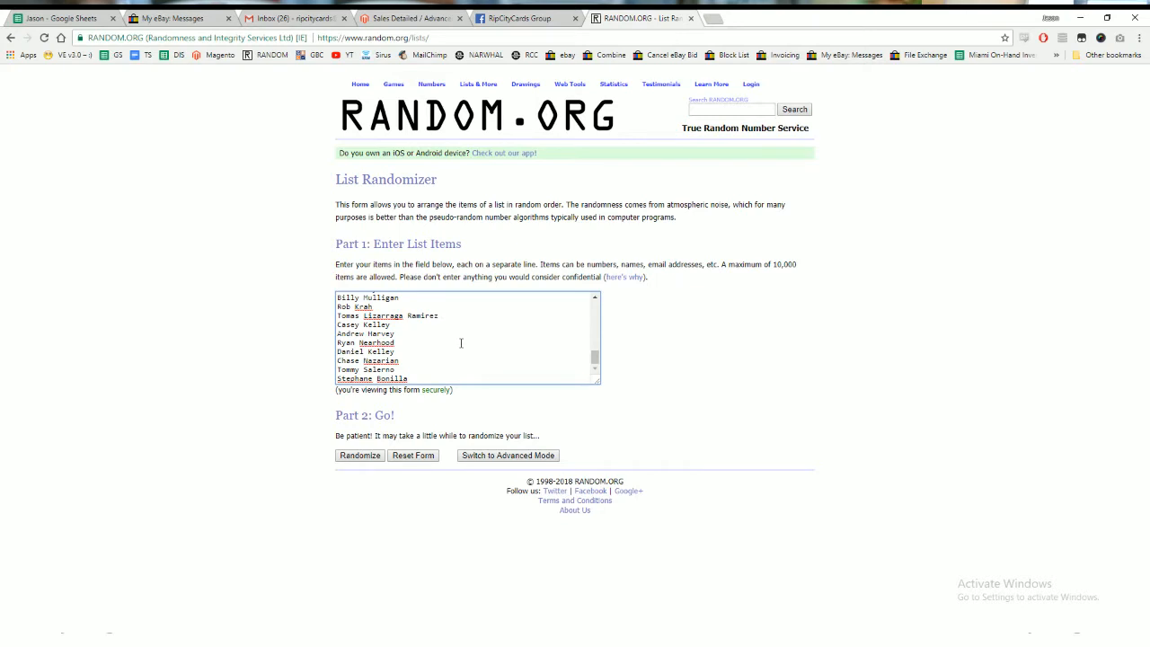
mouse_move(449, 349)
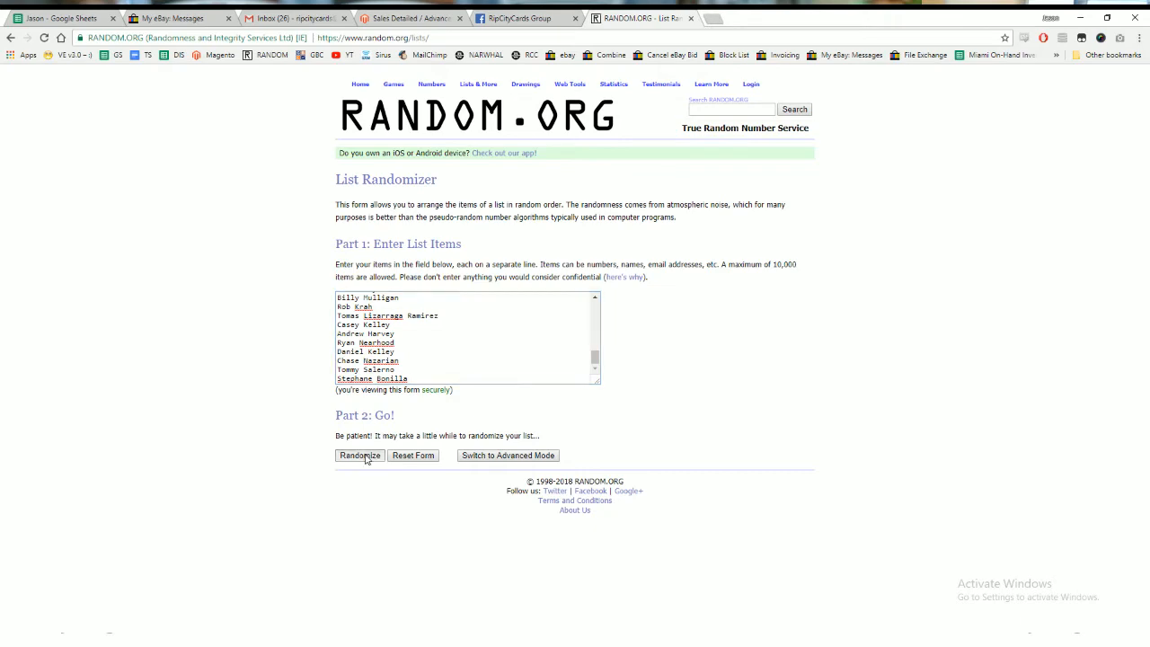
click(360, 457)
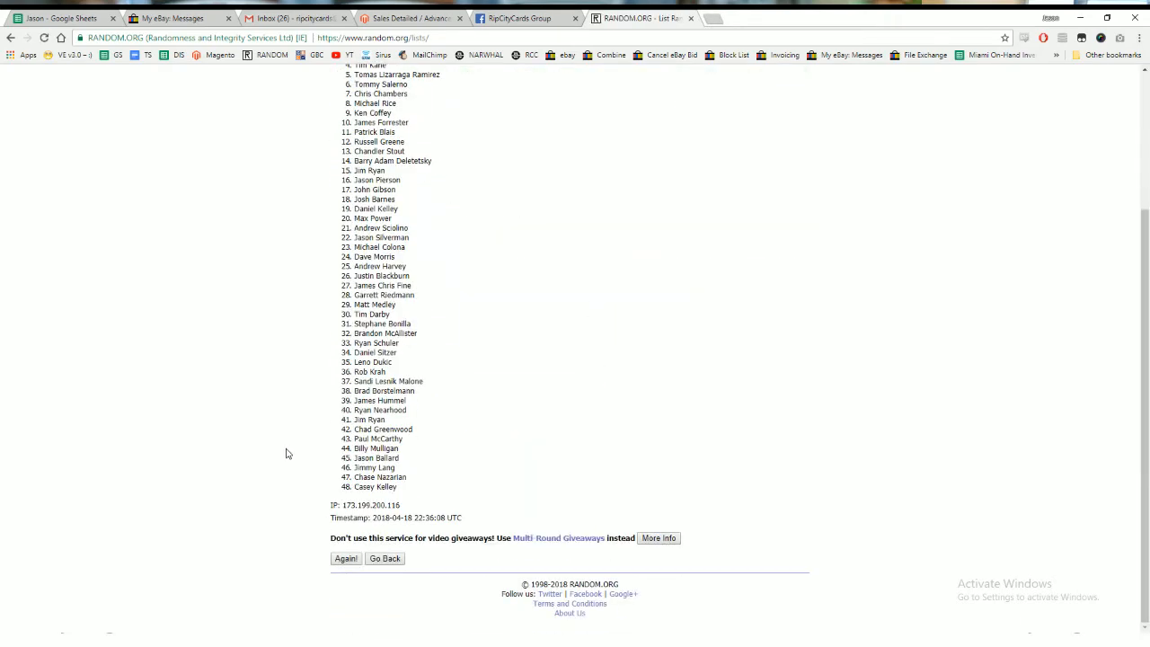
click(345, 559)
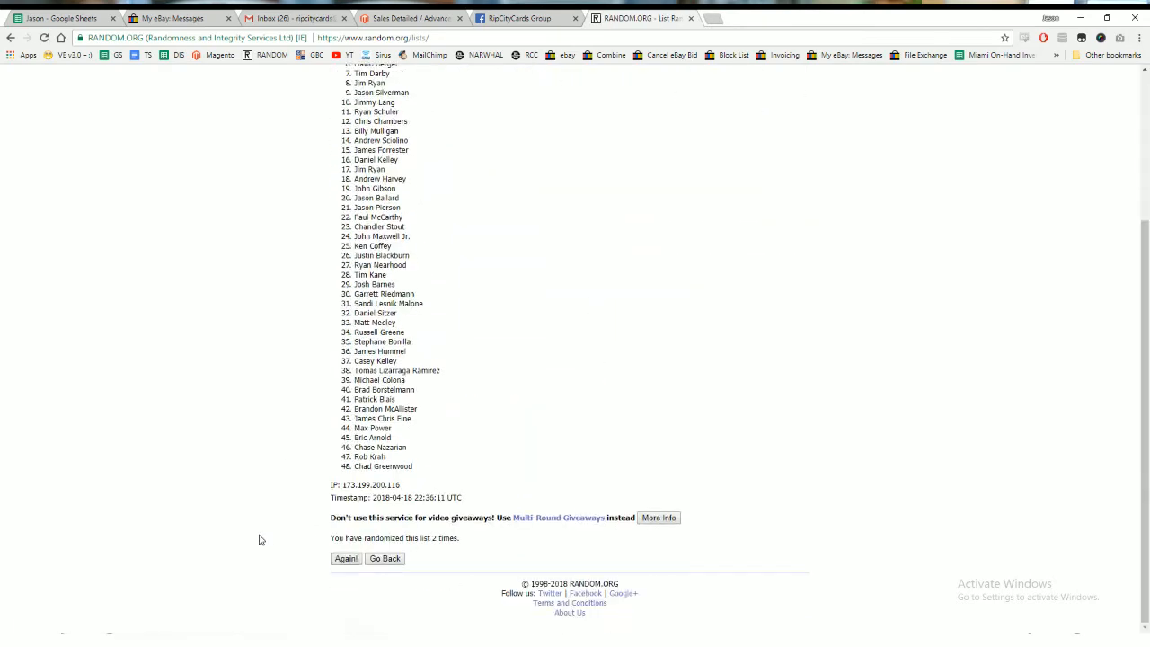
click(345, 559)
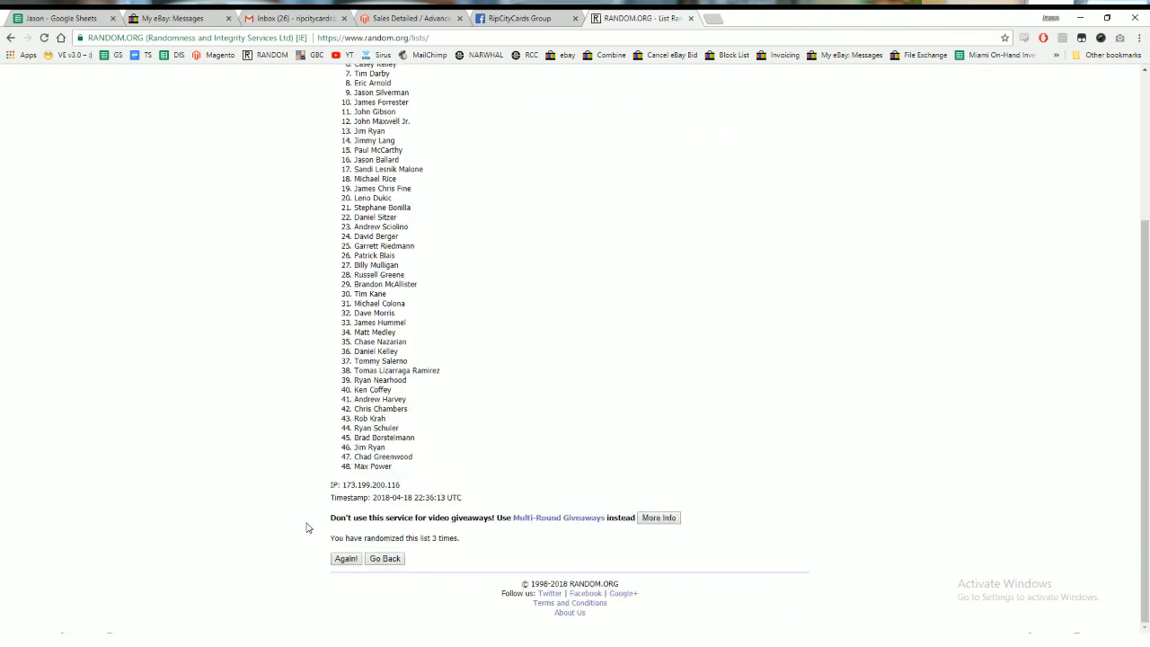
click(345, 557)
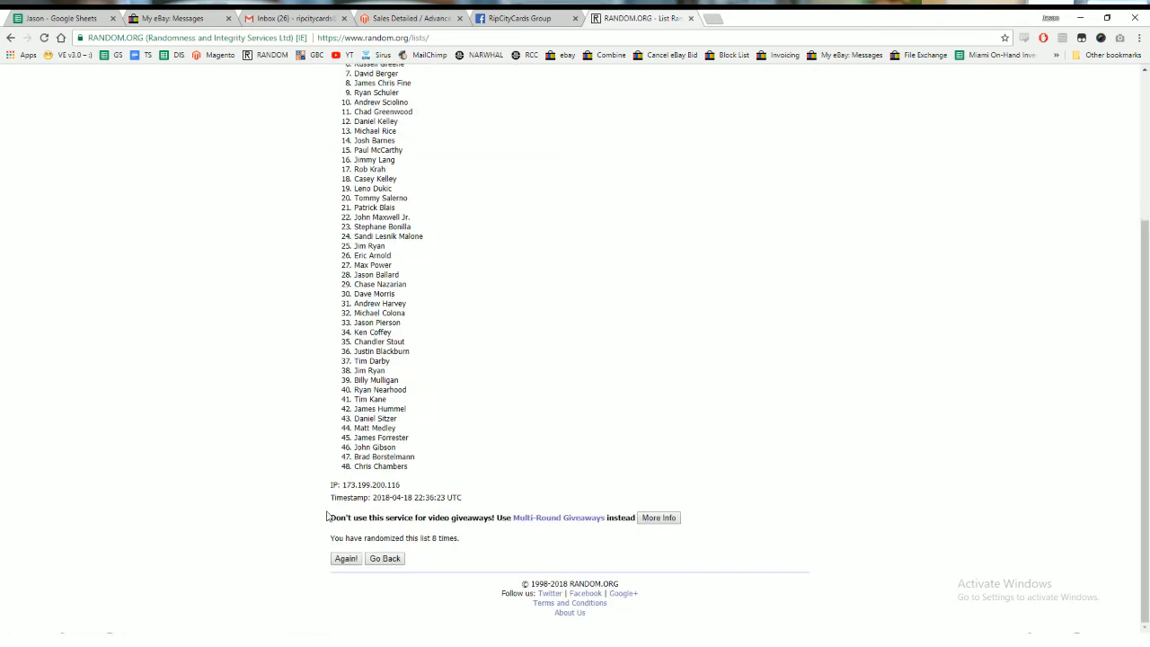
click(345, 557)
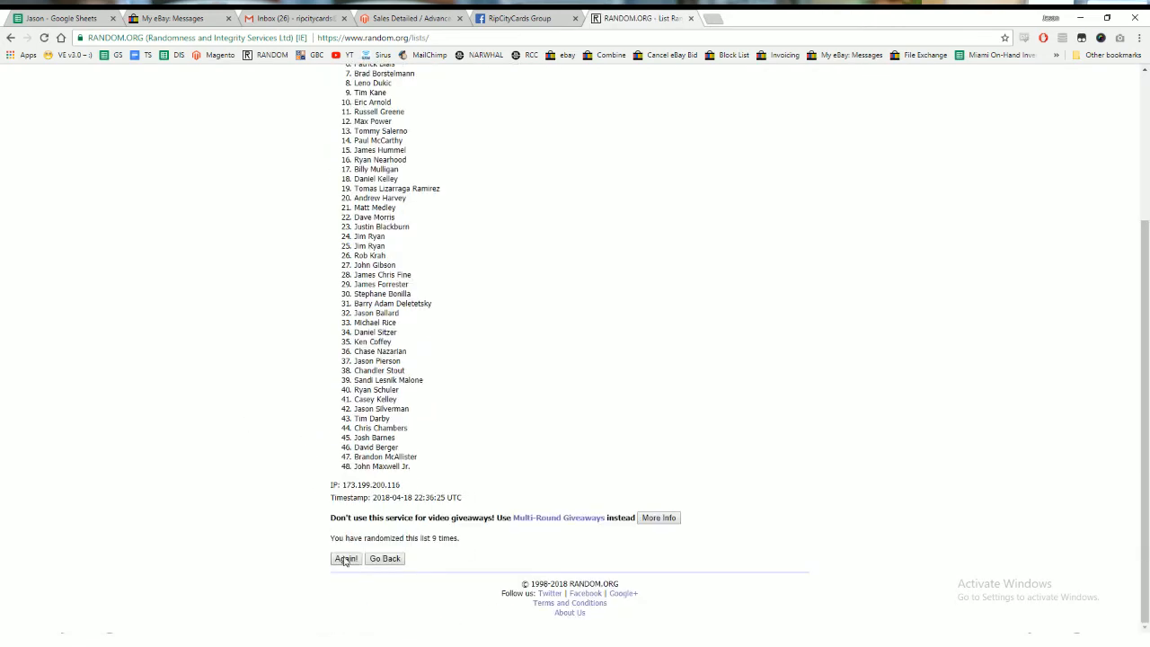
click(345, 557)
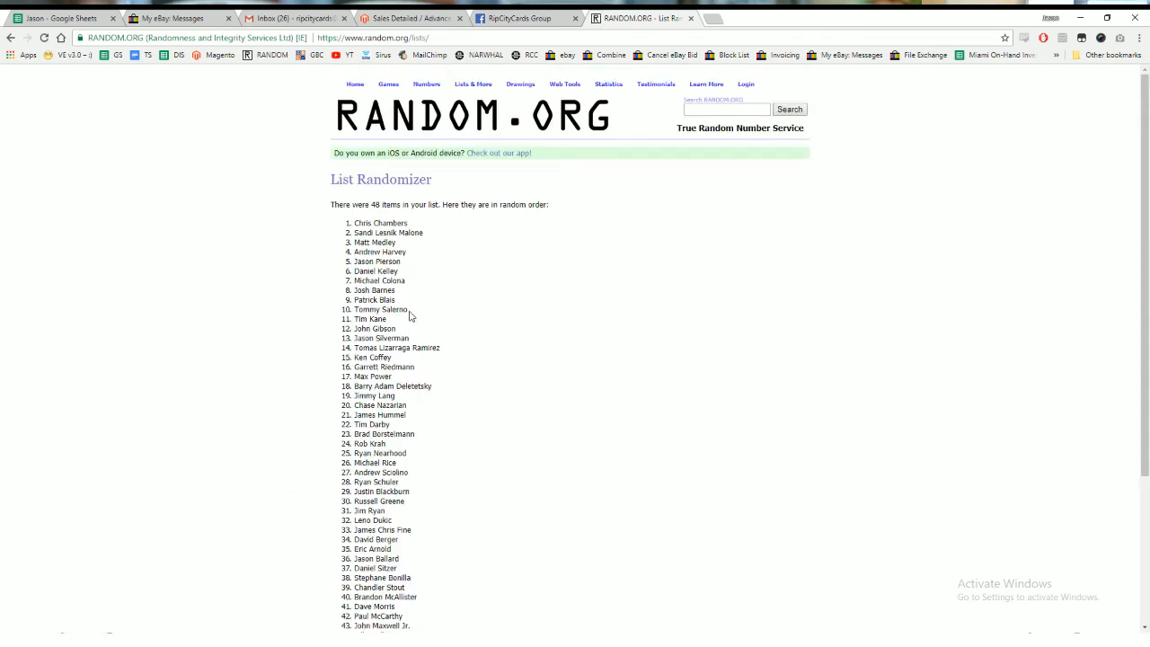
Highlight the first ten names in the final randomized results
drag(381, 223, 381, 309)
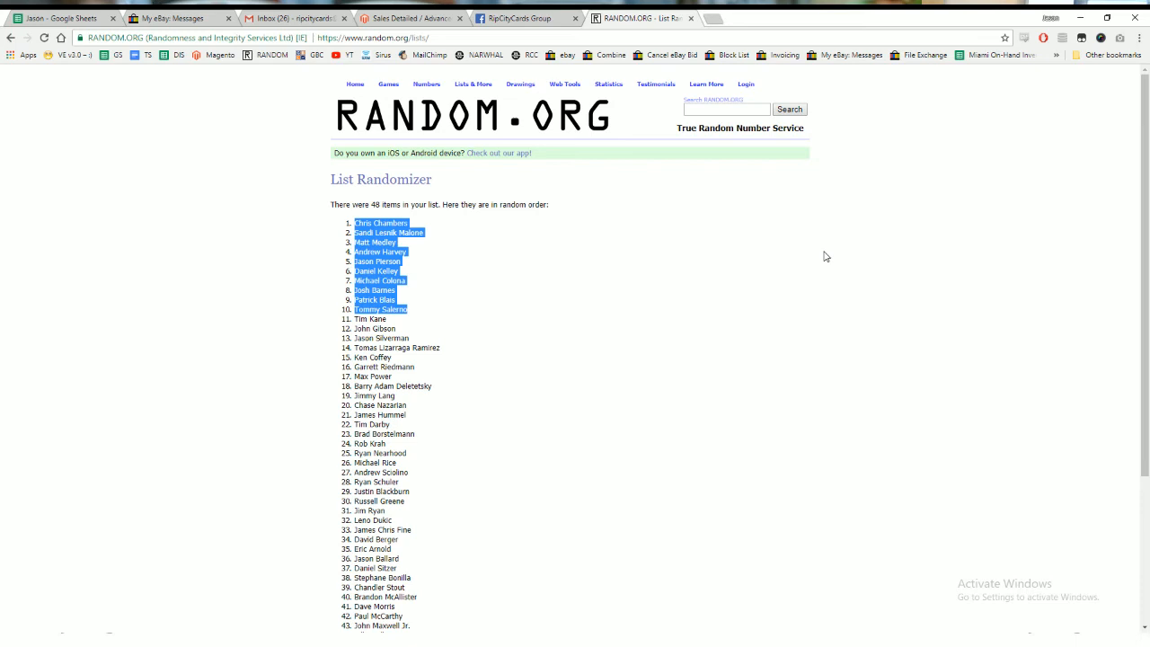
mouse_move(809, 255)
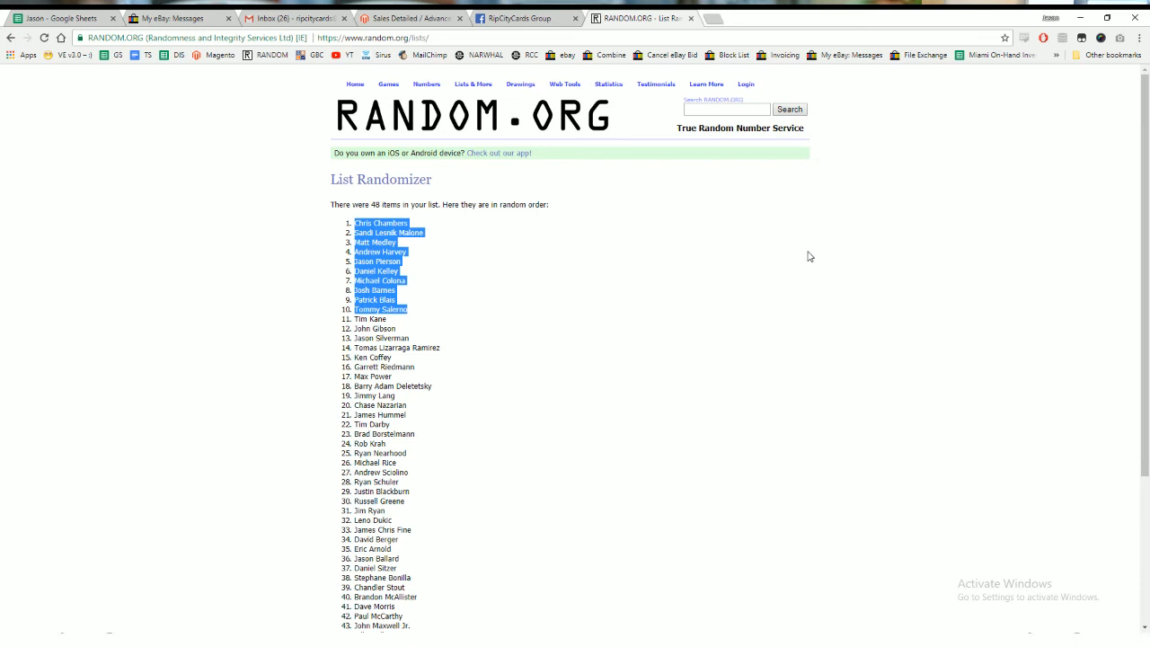